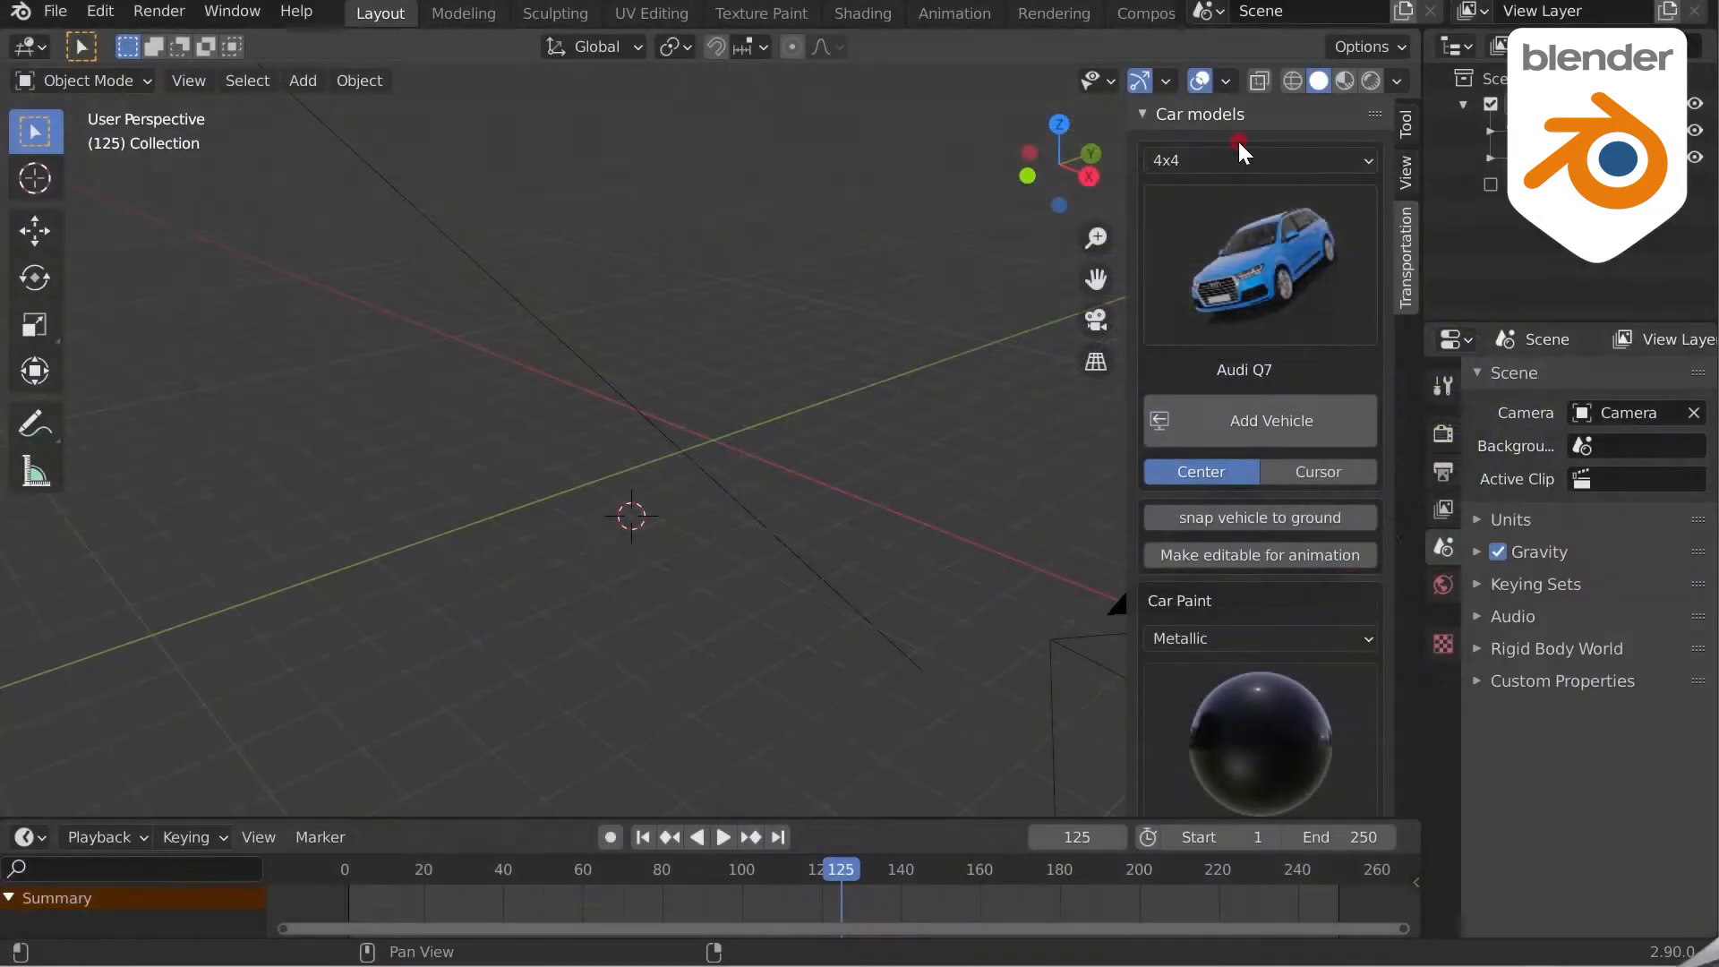
Step: Choose the Audi Q7 from the Car models preview gallery
left_click(1257, 263)
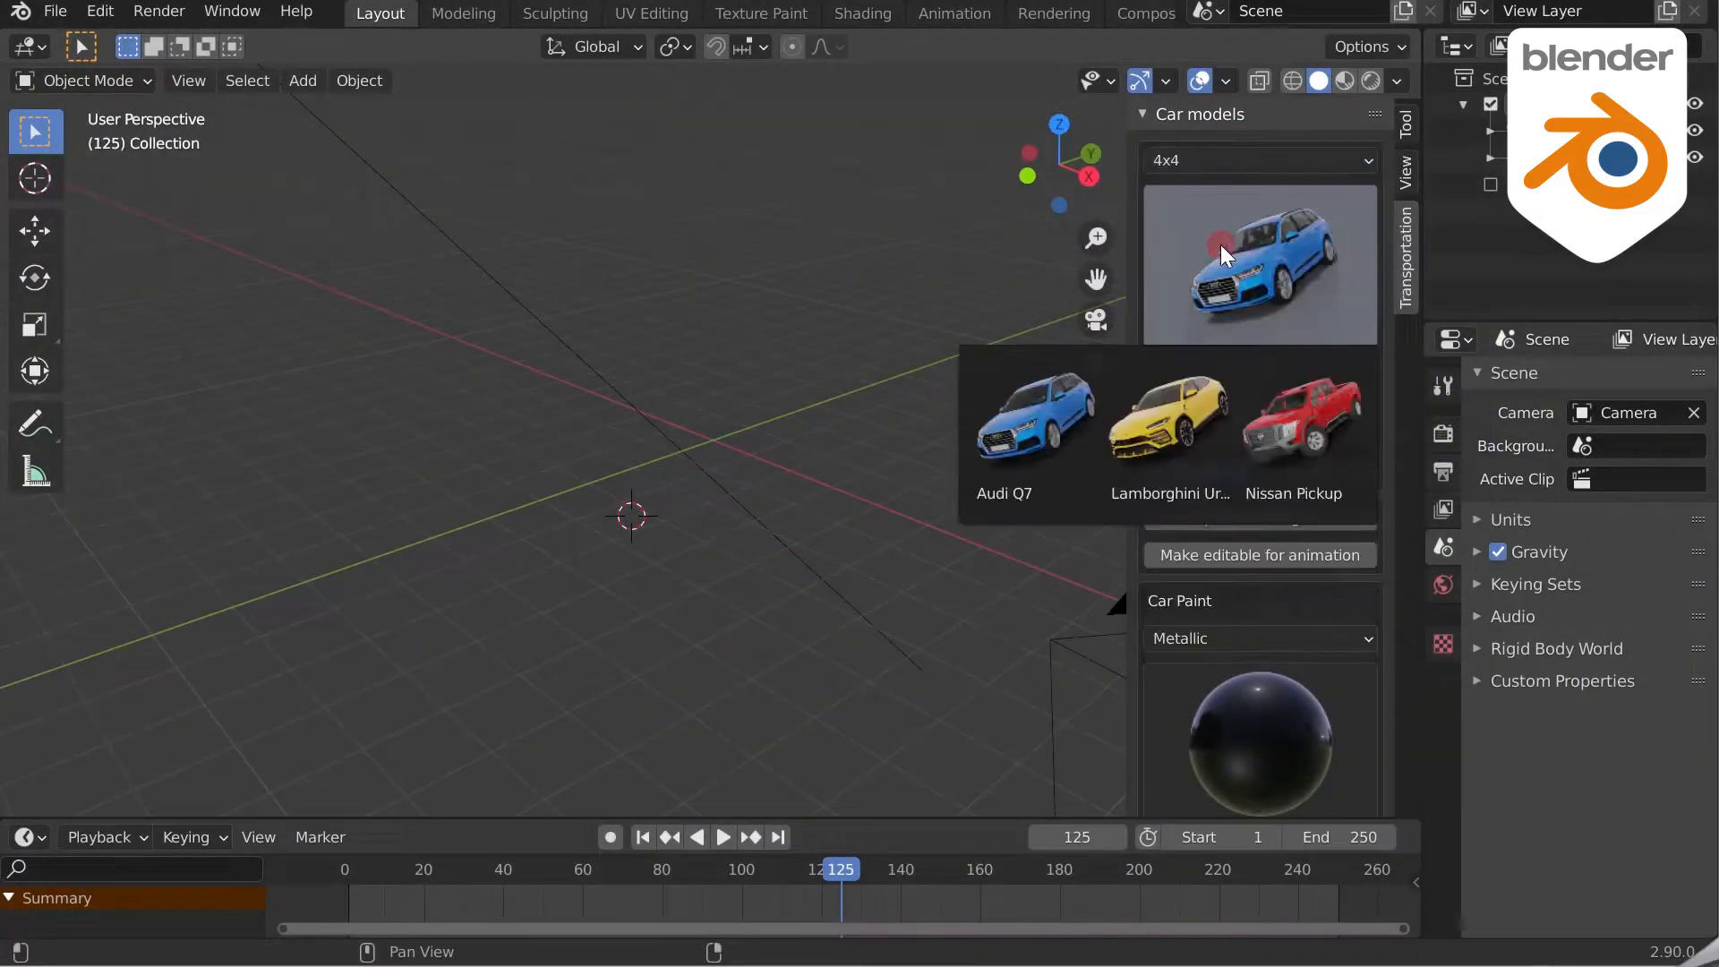
left_click(1003, 428)
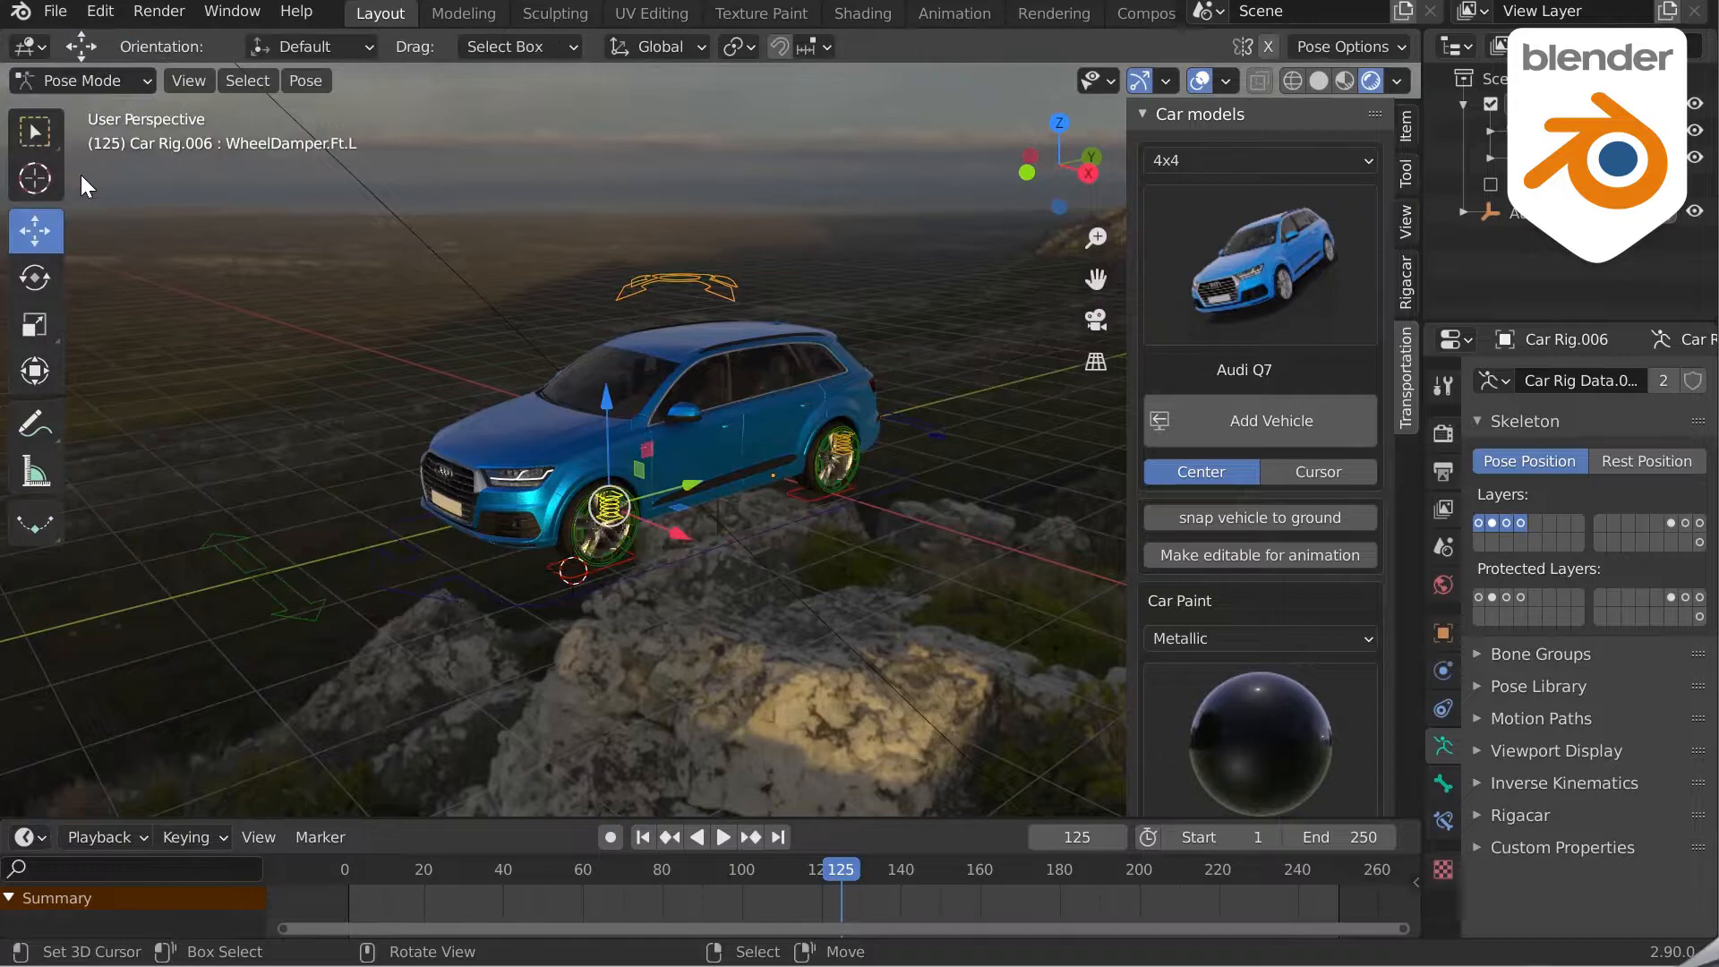
Step: Select the suspension and rear-left ground sensor controls and move them with G
left_click(681, 283)
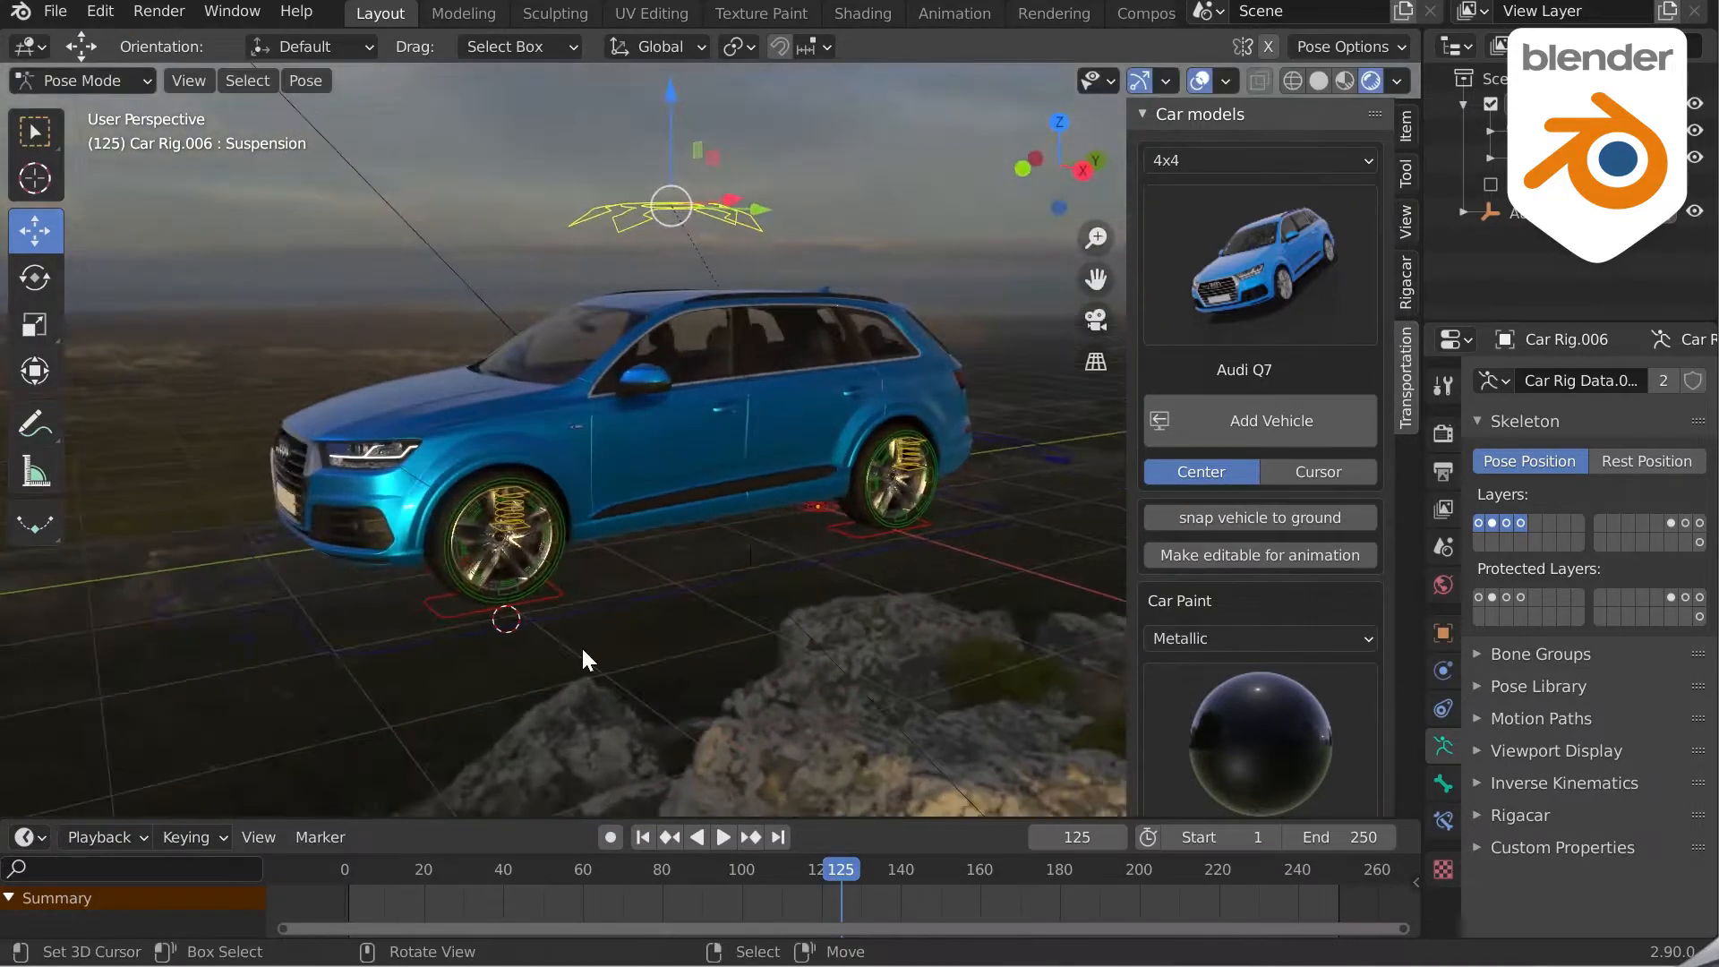
left_click(874, 471)
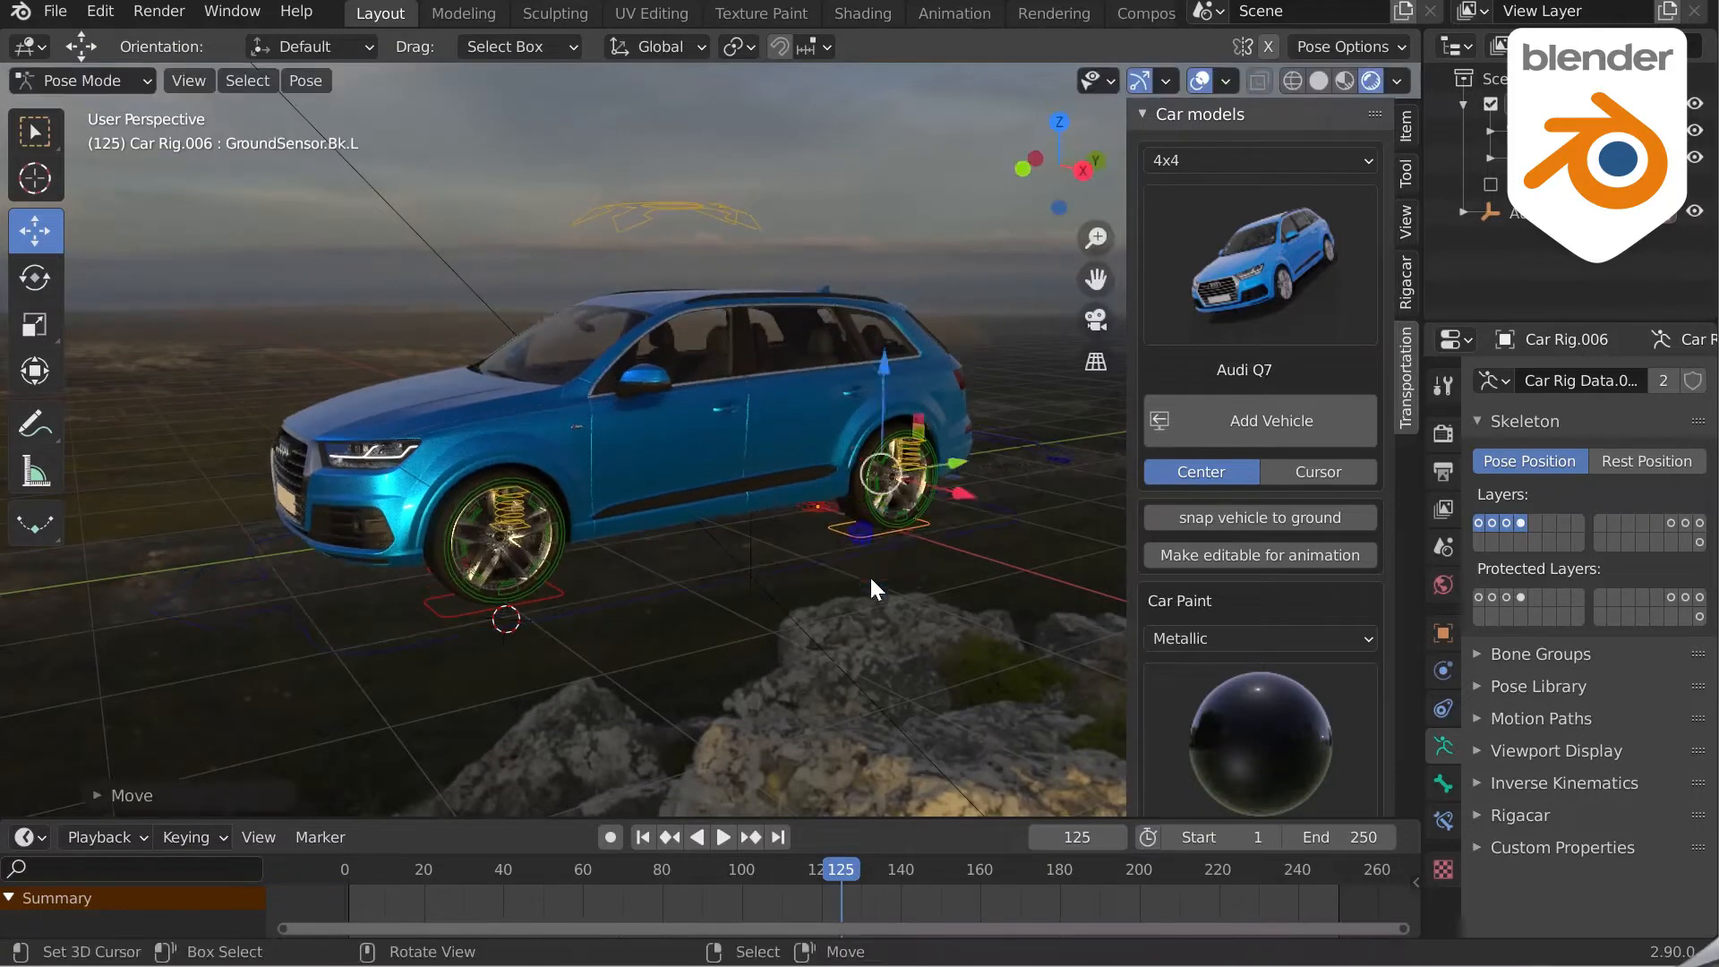
key("g")
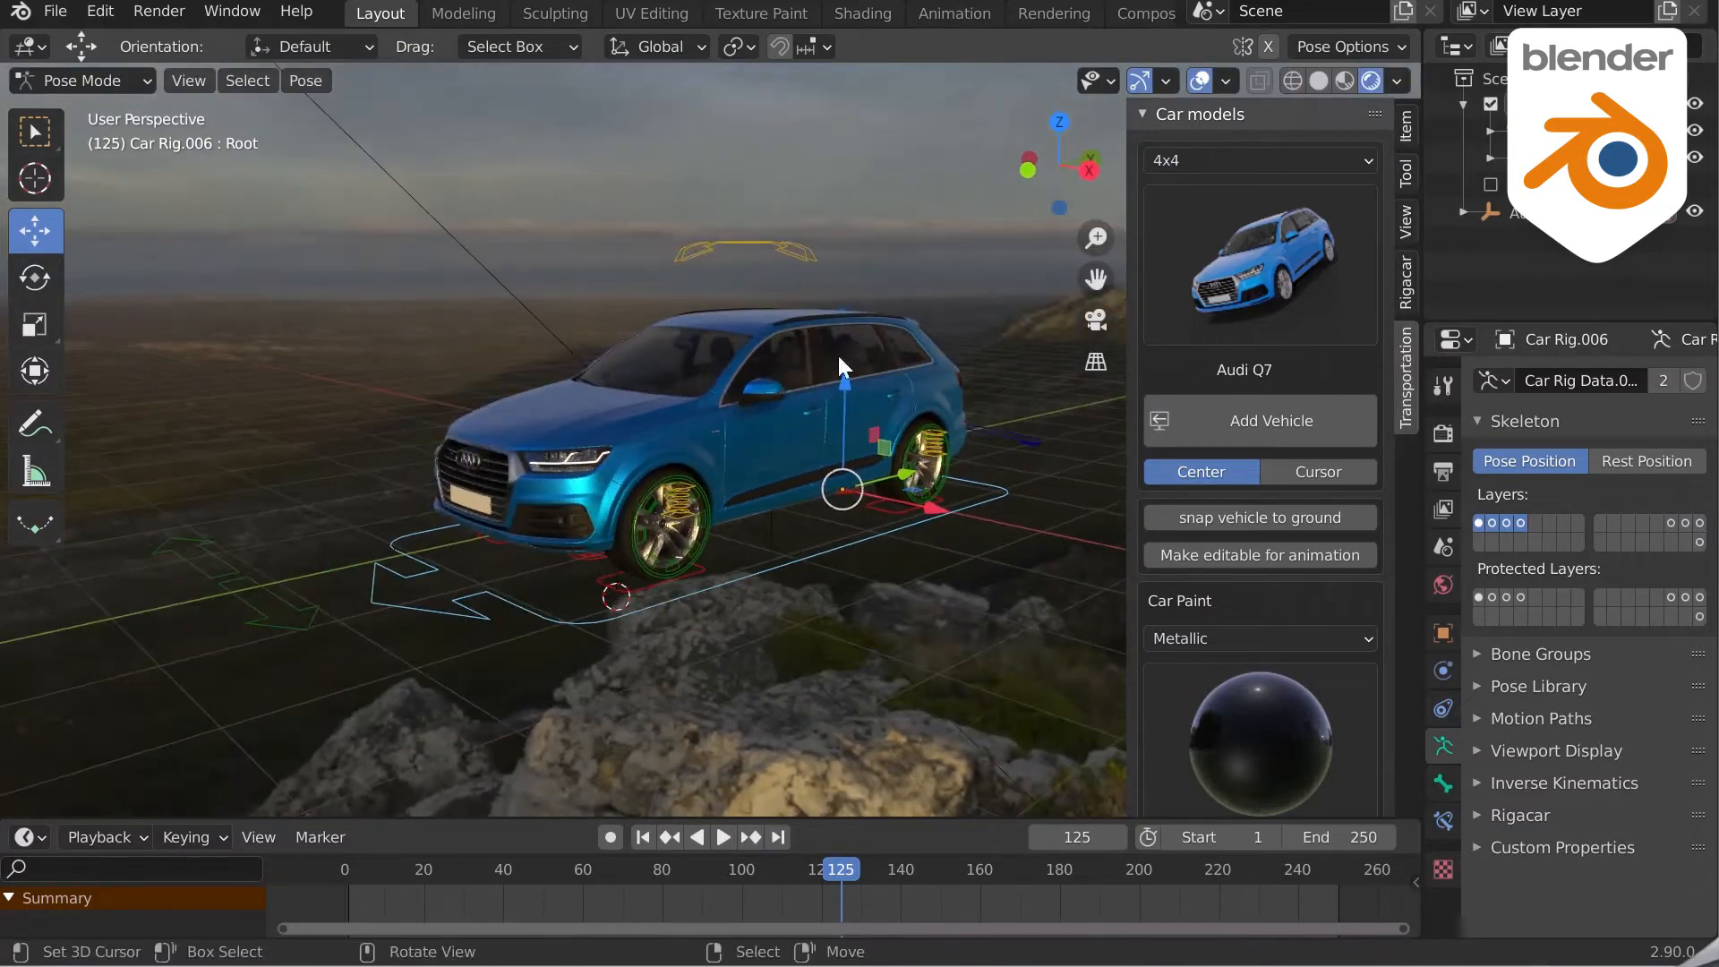
Step: Scroll the Rigacar sidebar down to the GroundSensor ground settings
scroll("down", 3)
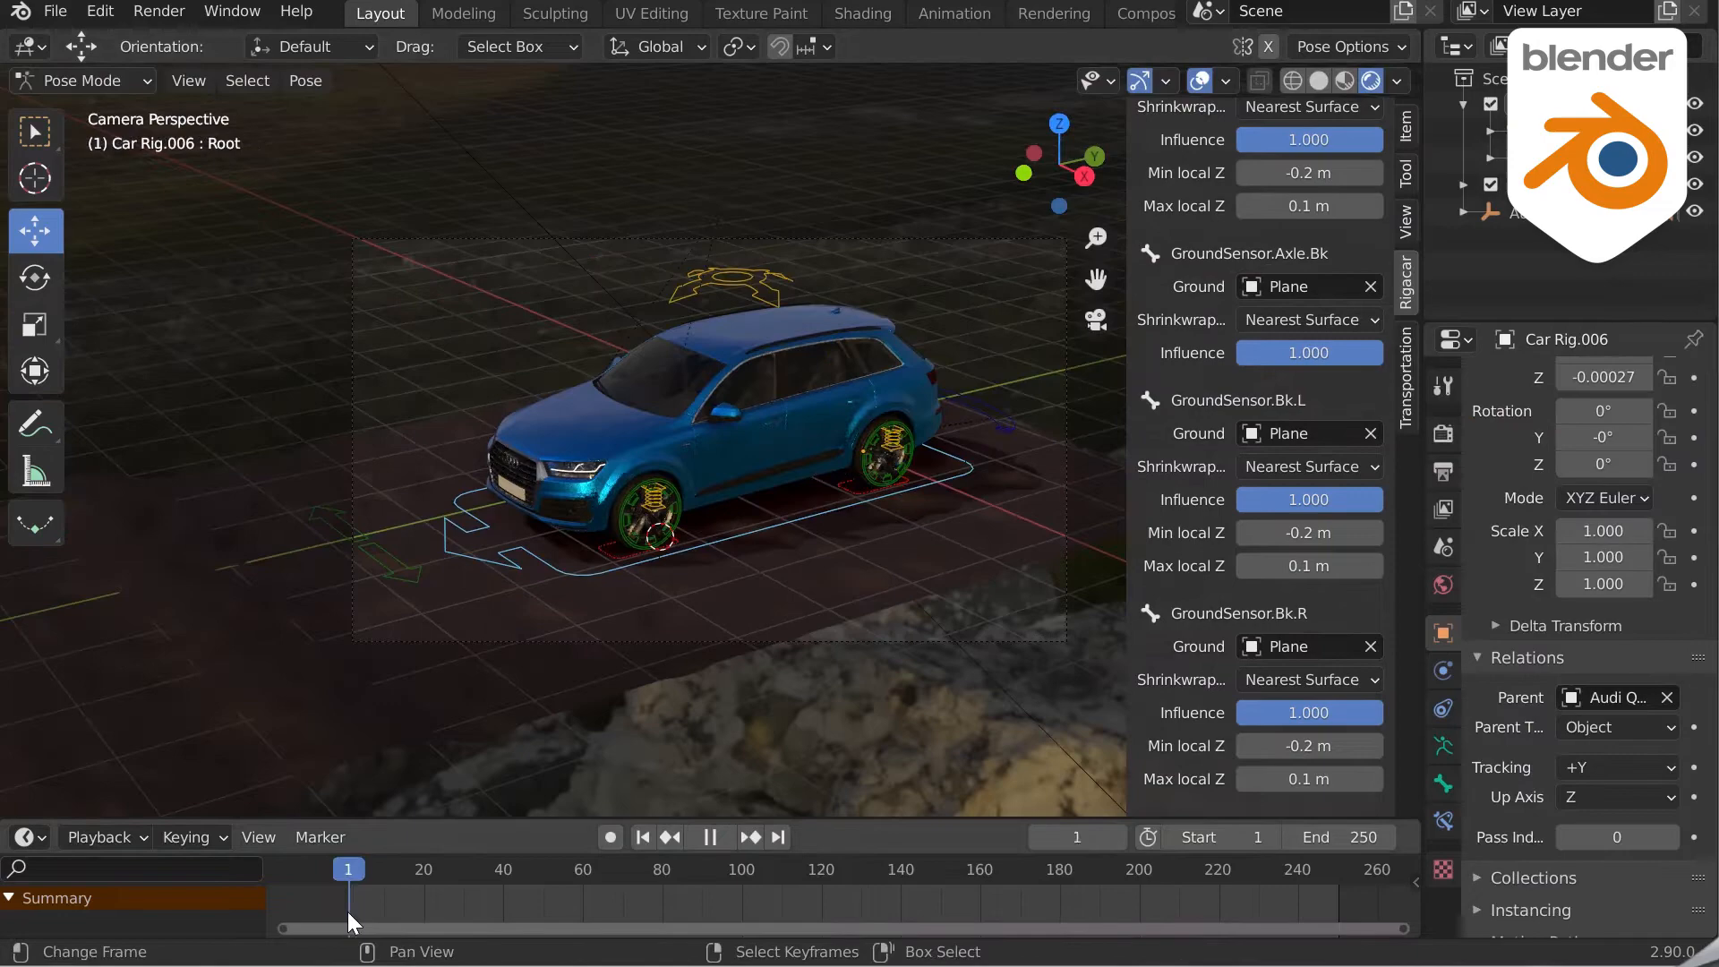
Step: Keyframe the Root bone's forward end position around frame 200 and scrub back through the motion
left_click(1130, 870)
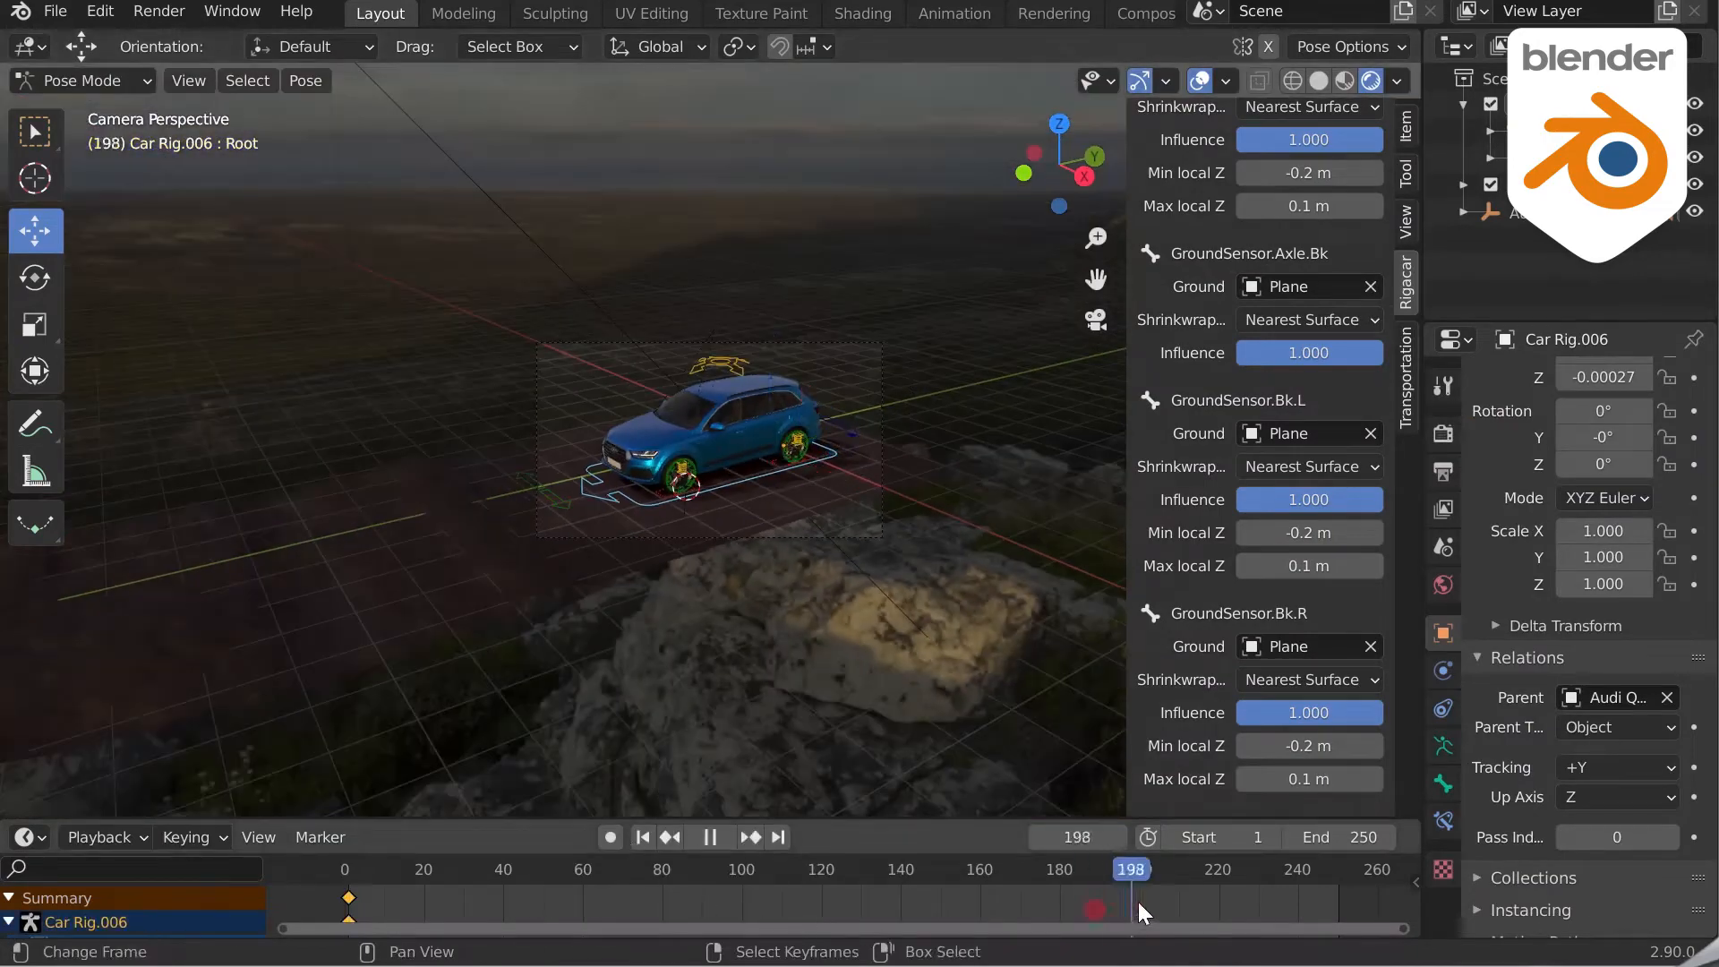
left_click(709, 836)
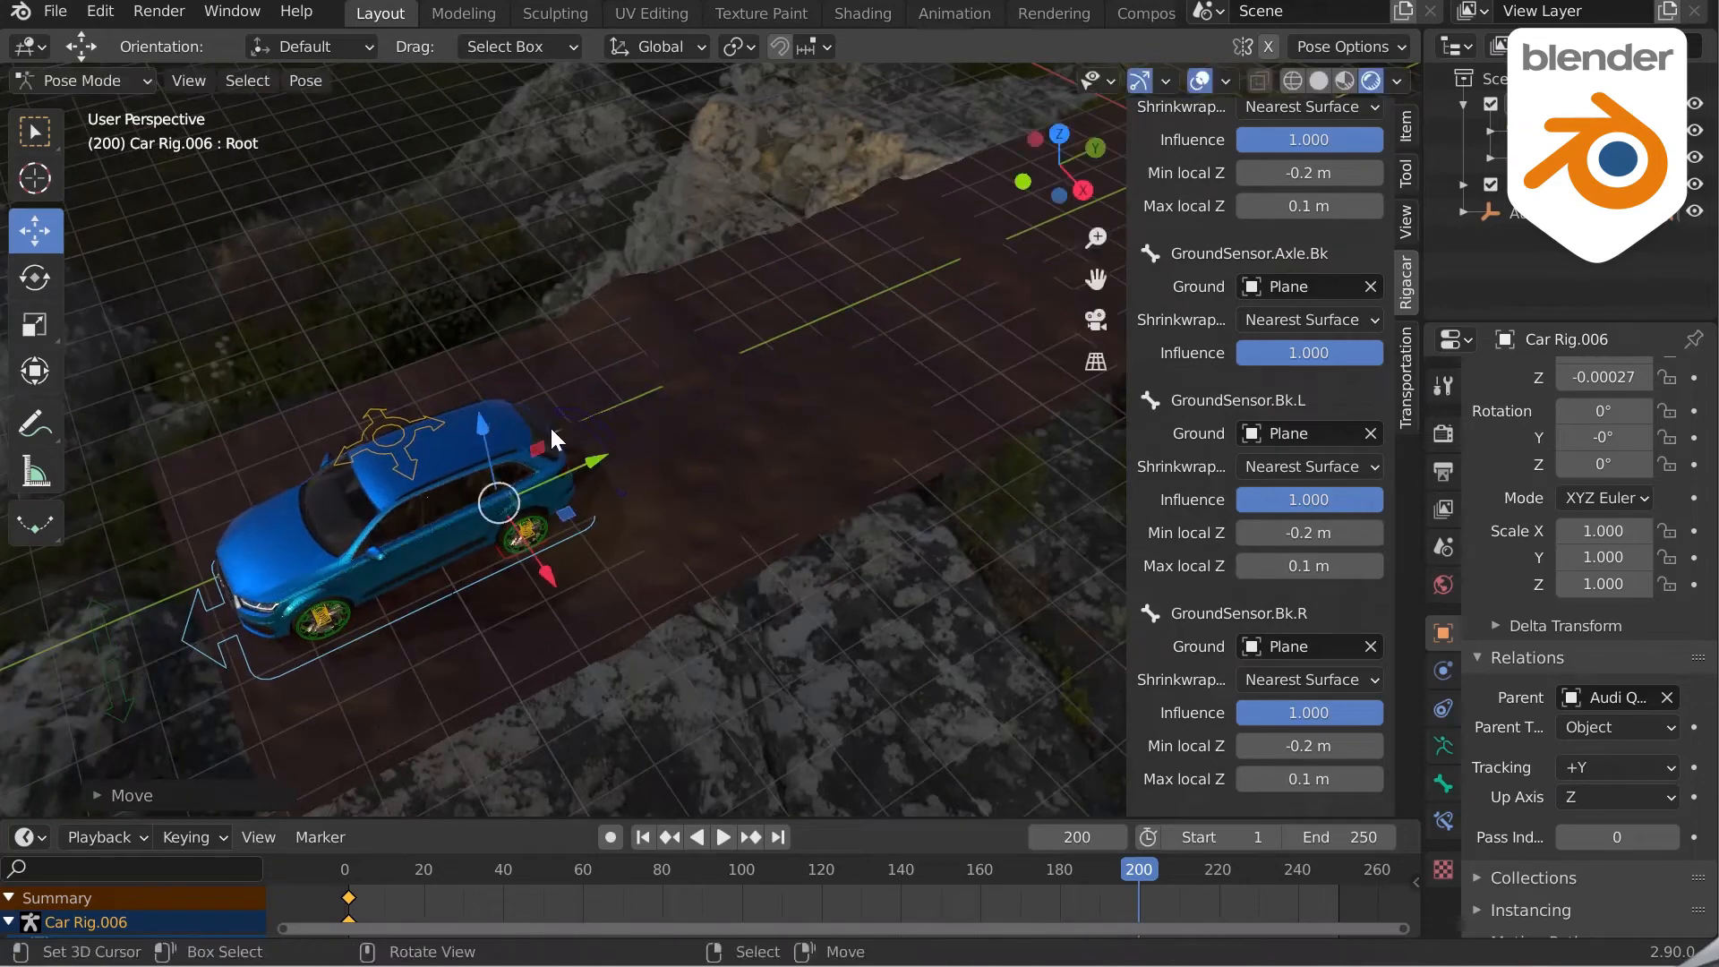
left_click(722, 836)
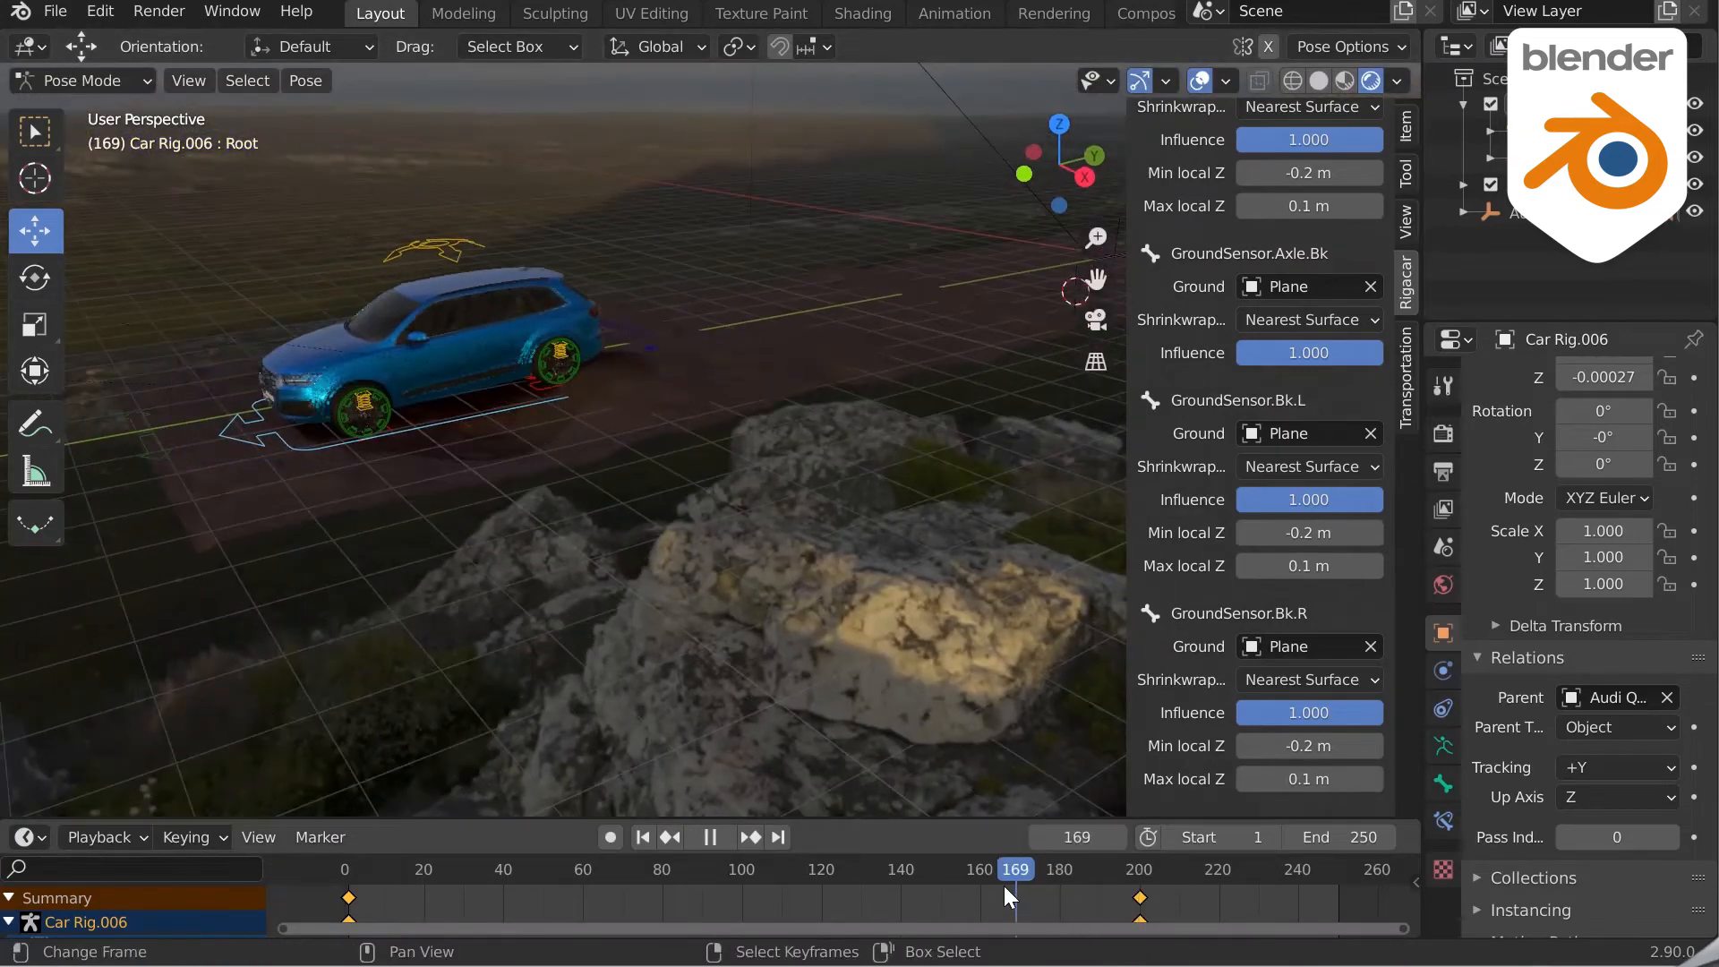
left_click(403, 868)
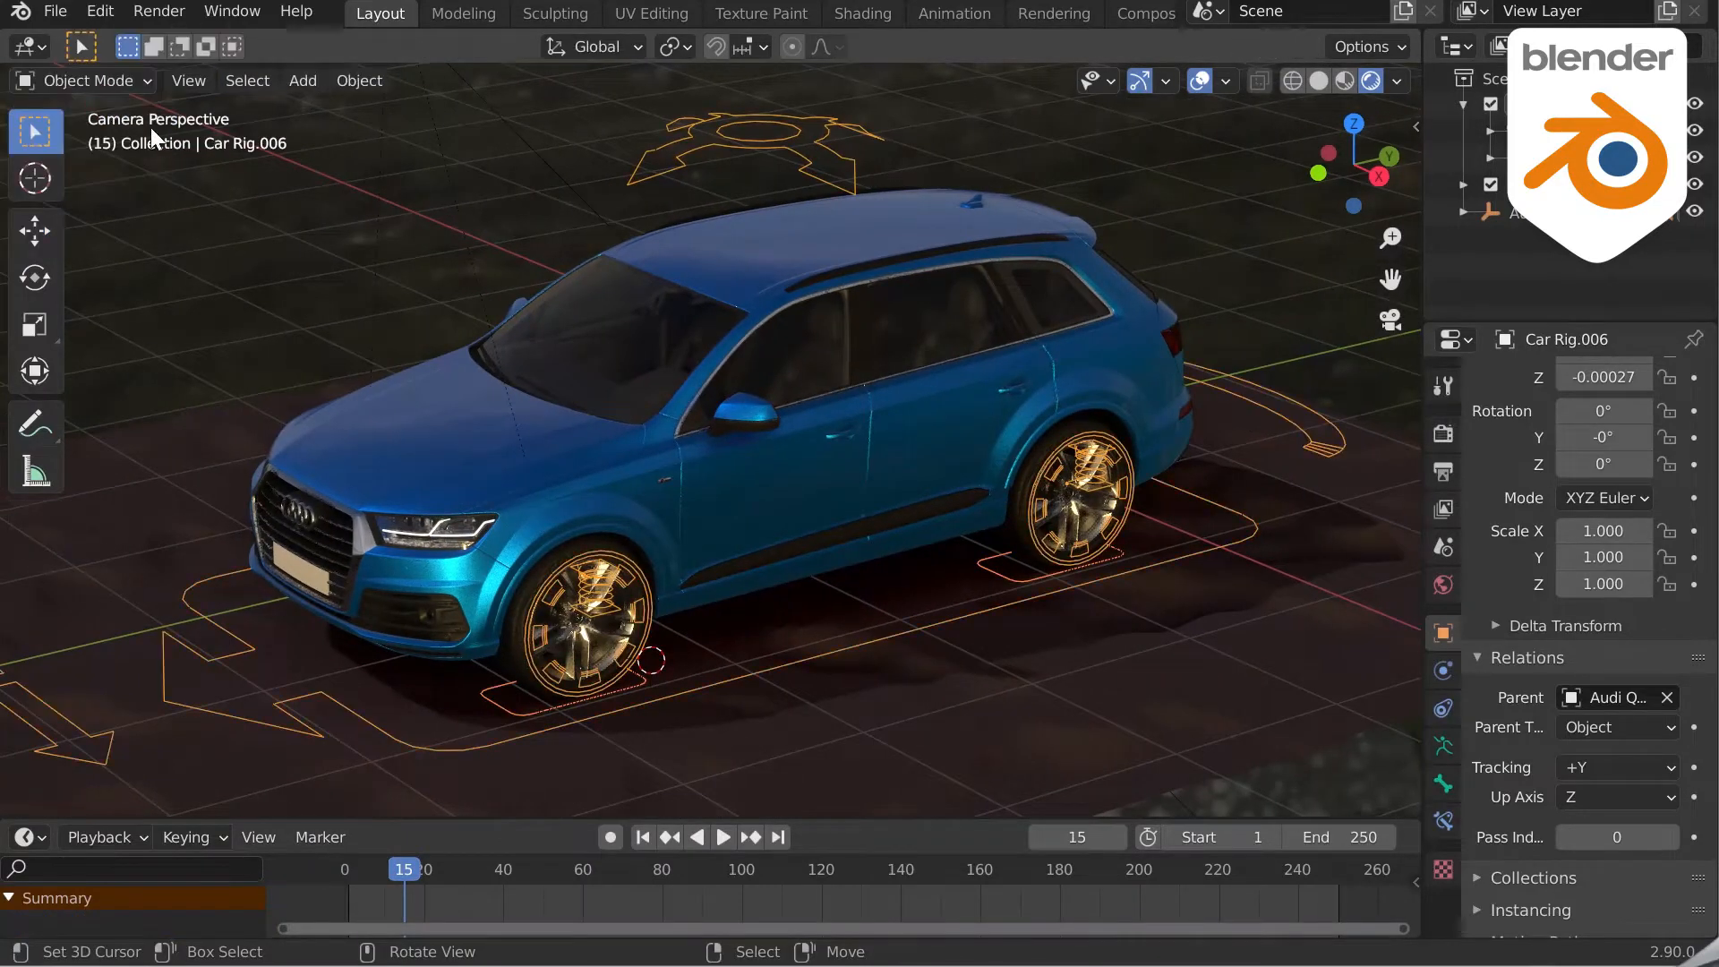
Step: Play the driving animation and scrub the timeline to check the wheels over the bumps
left_click(721, 837)
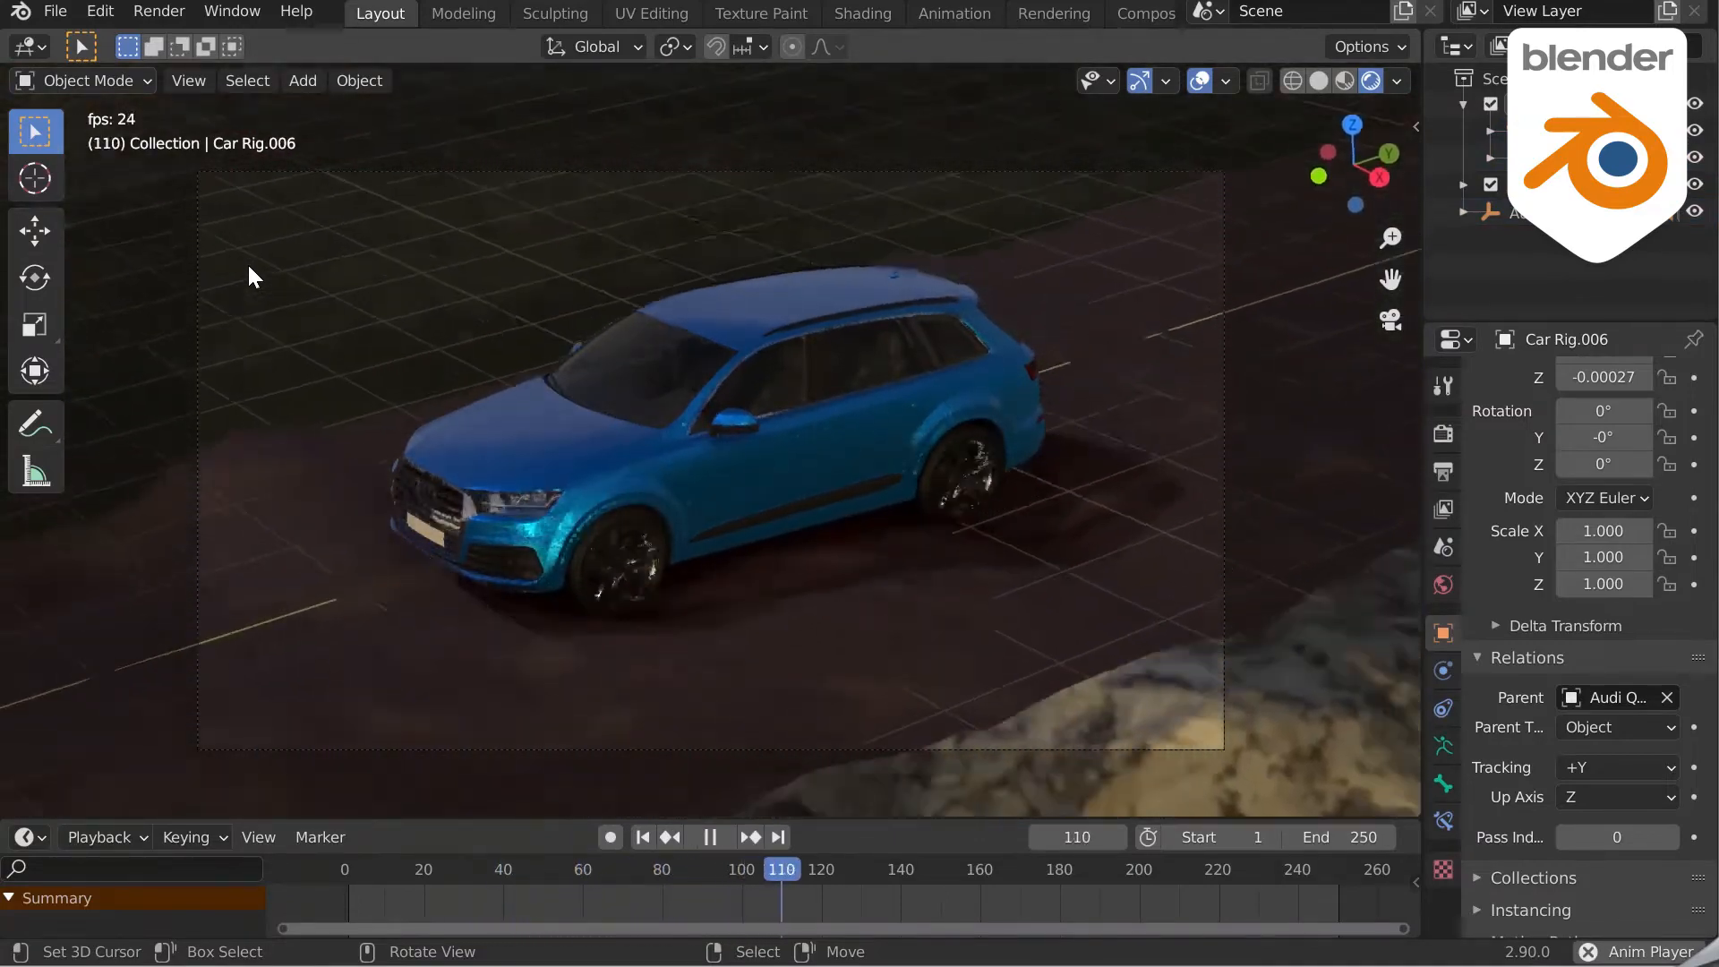
left_click(630, 869)
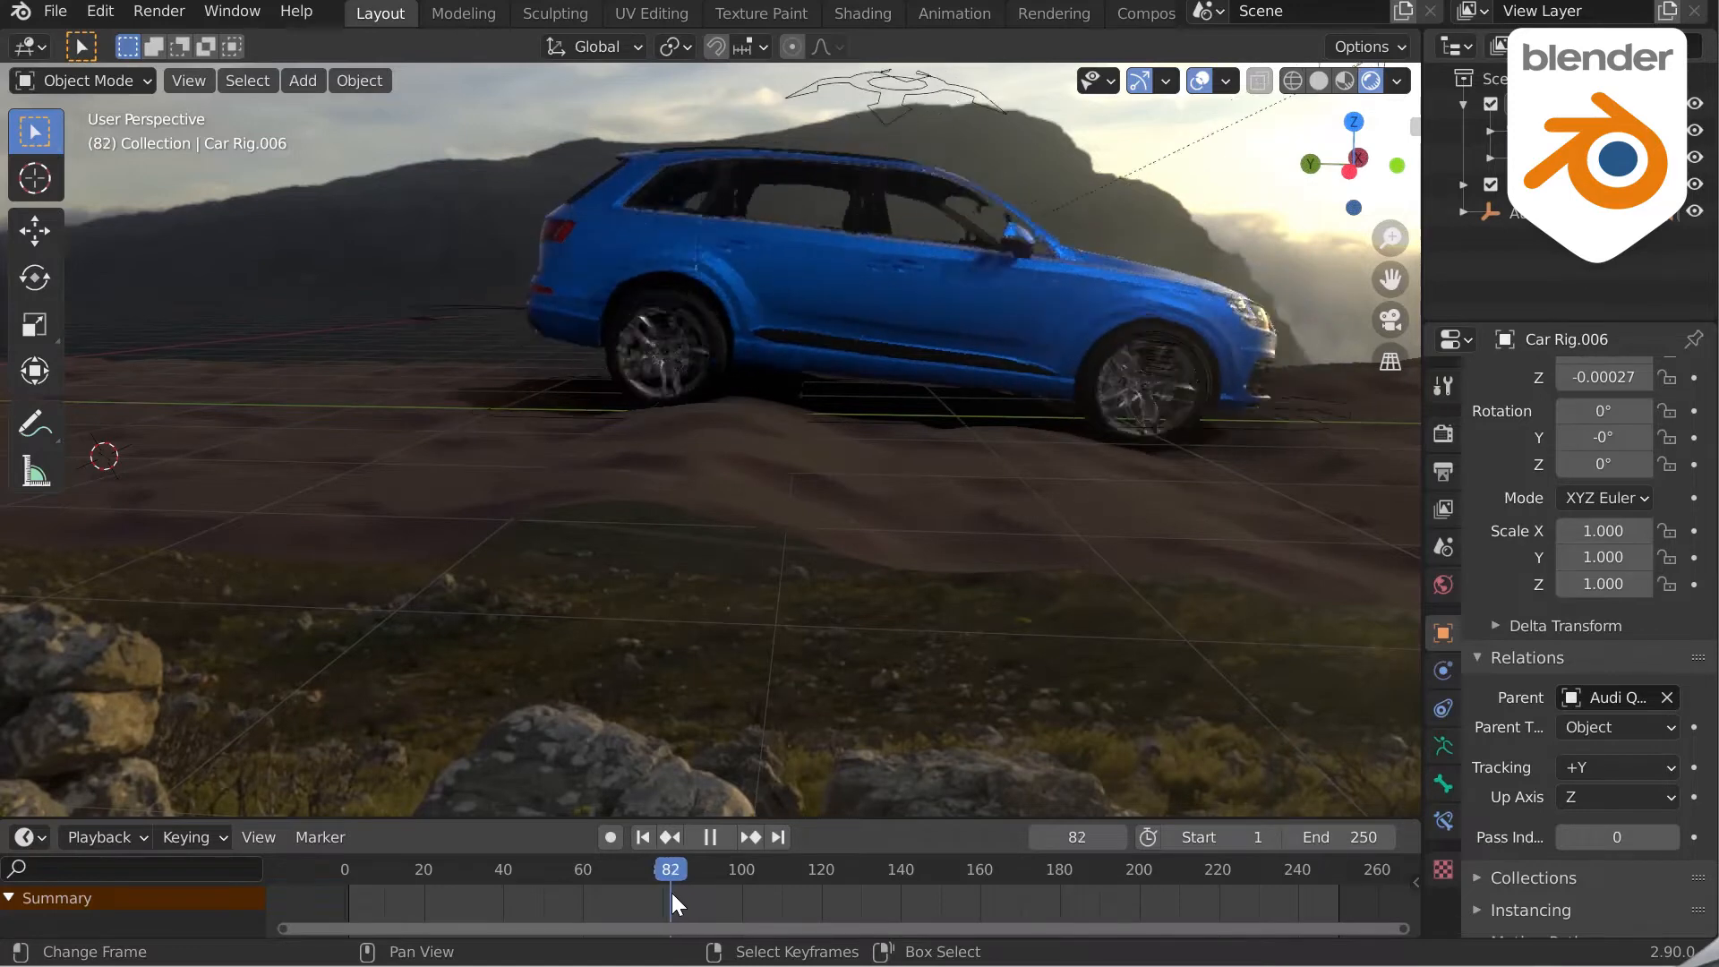
left_click(711, 869)
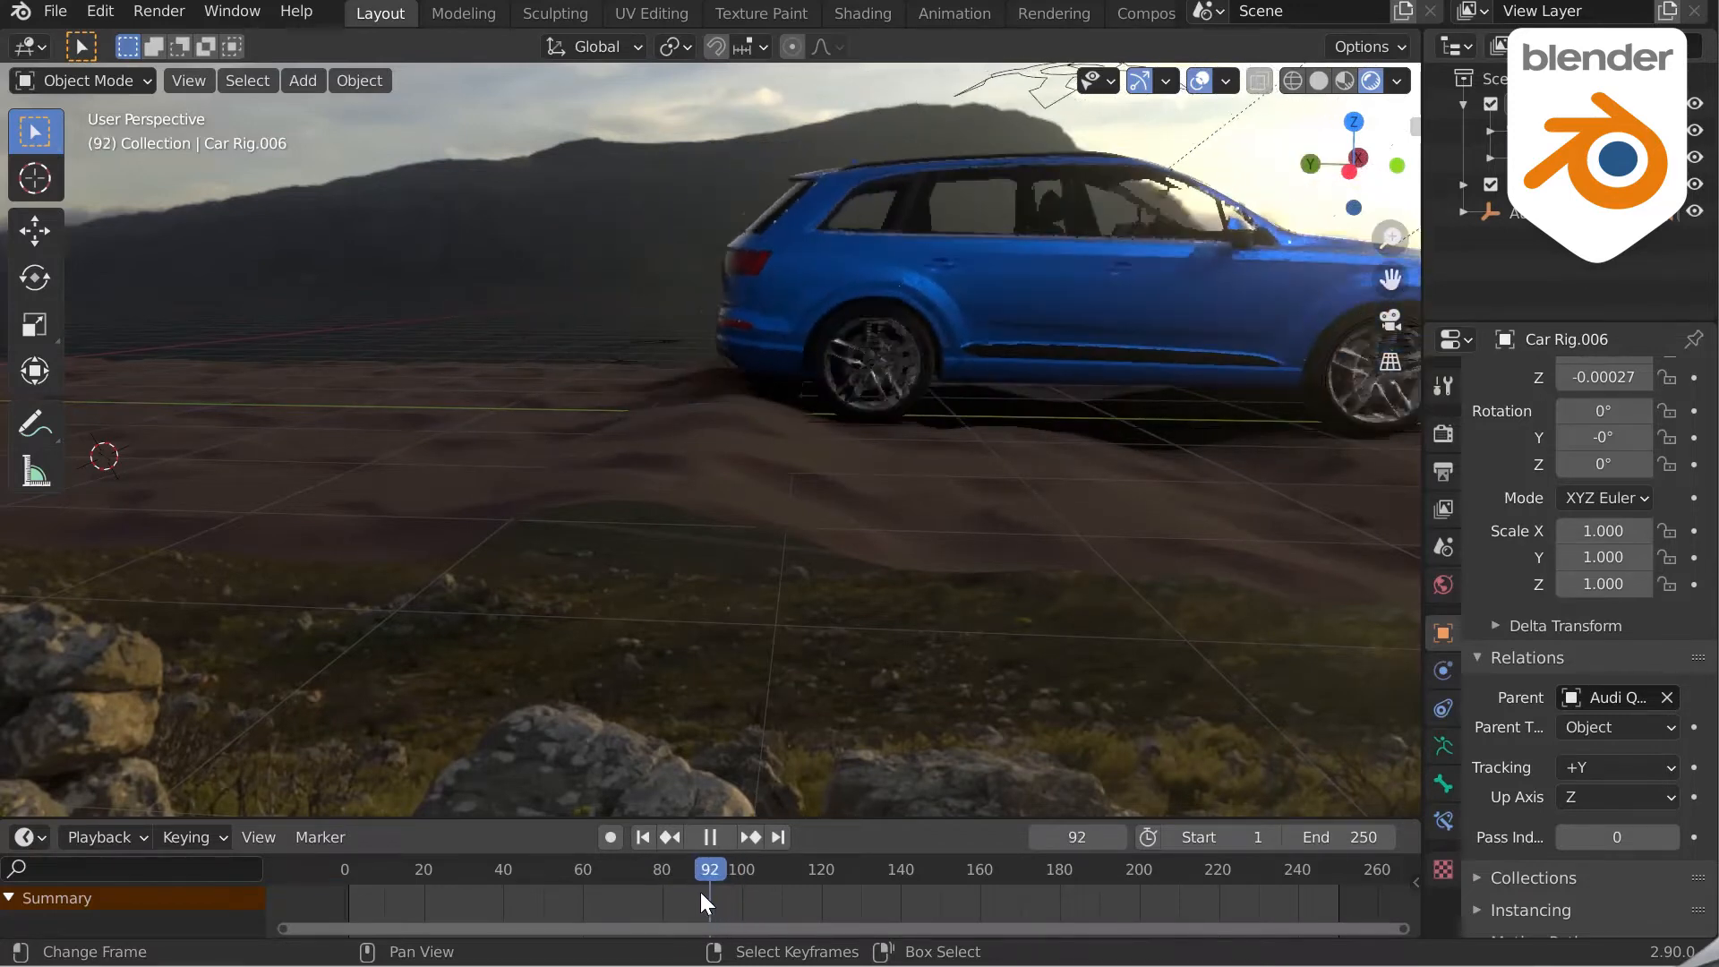